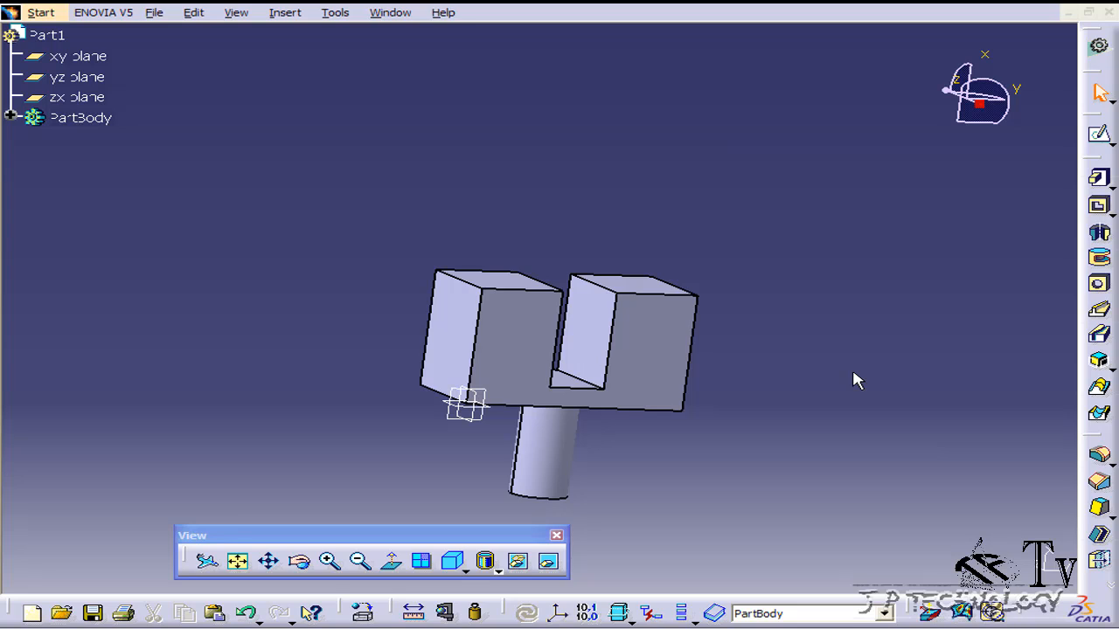
mouse_move(867, 377)
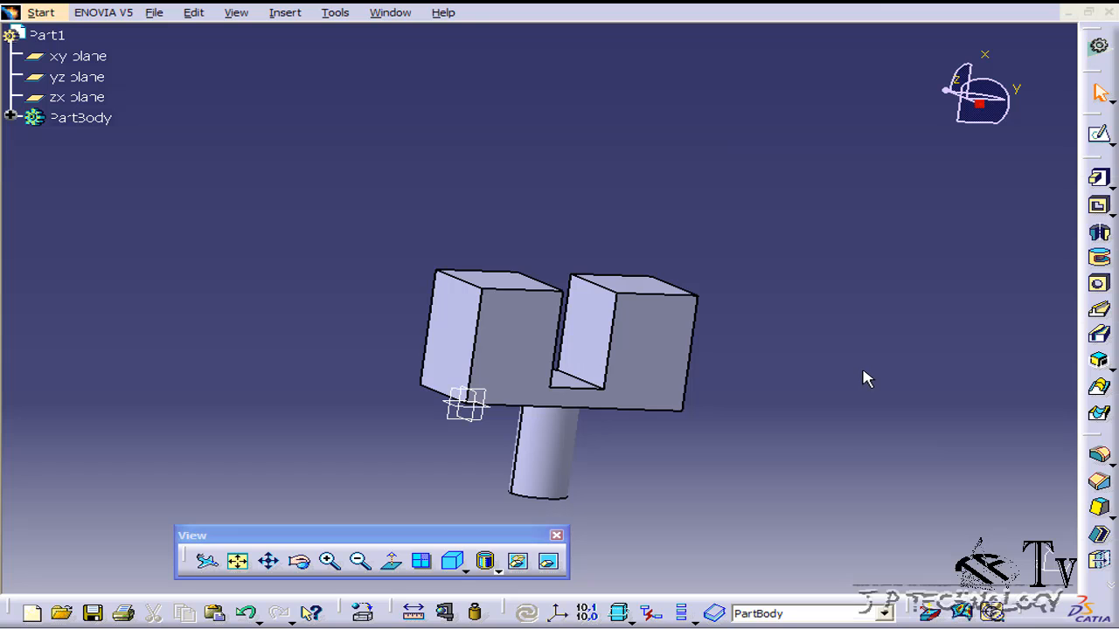
mouse_move(1099, 463)
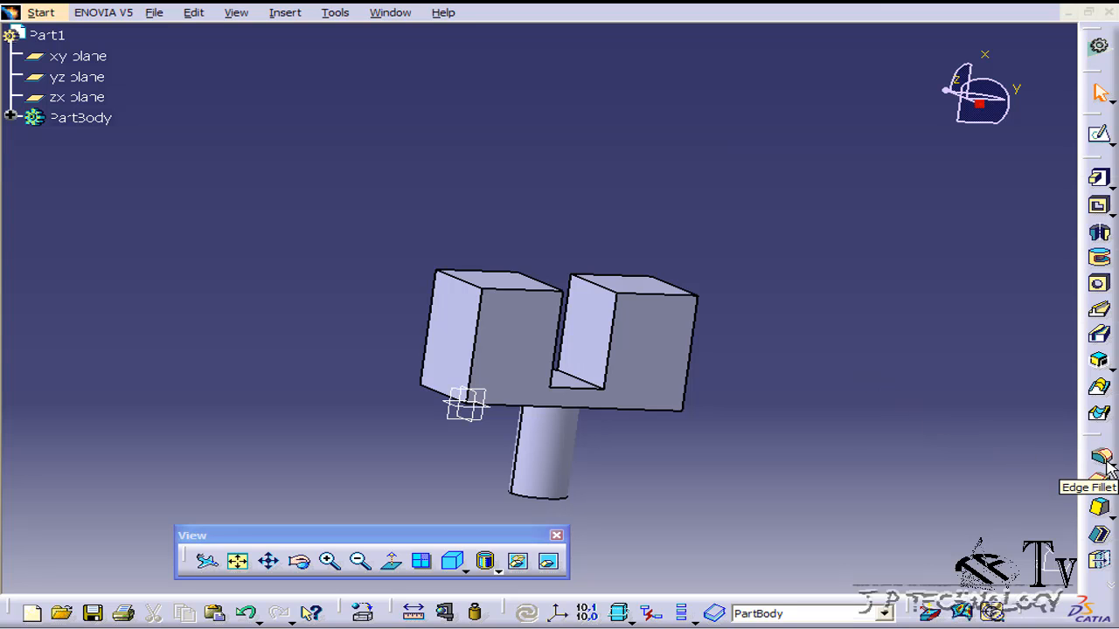
Step: Start a 5 mm edge fillet and orbit the block to locate the inner prong edges
left_click(285, 13)
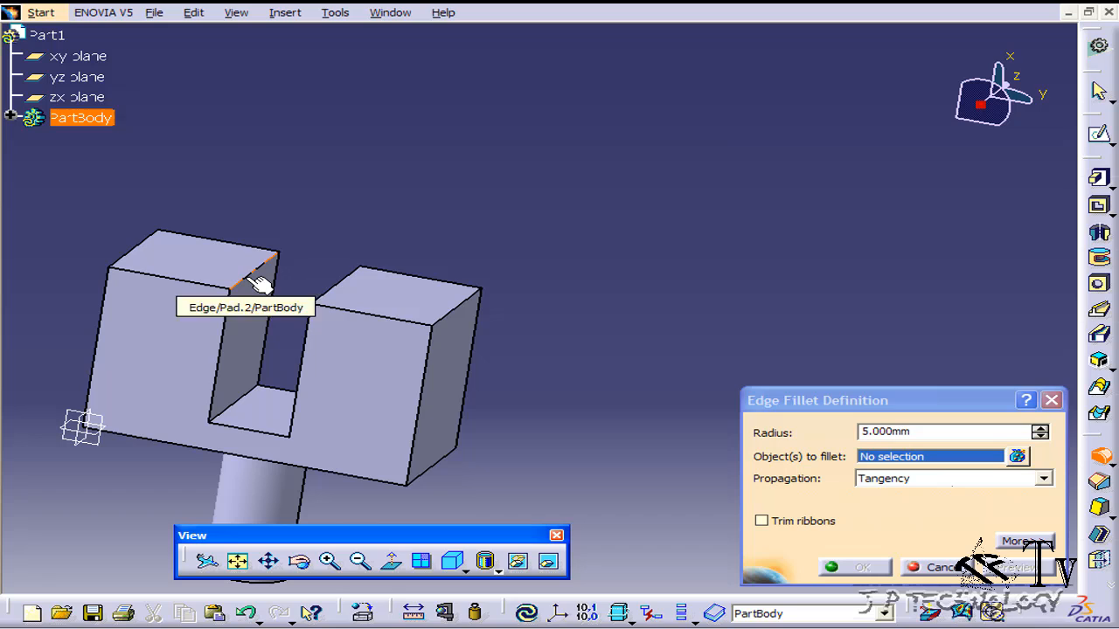
left_click(258, 279)
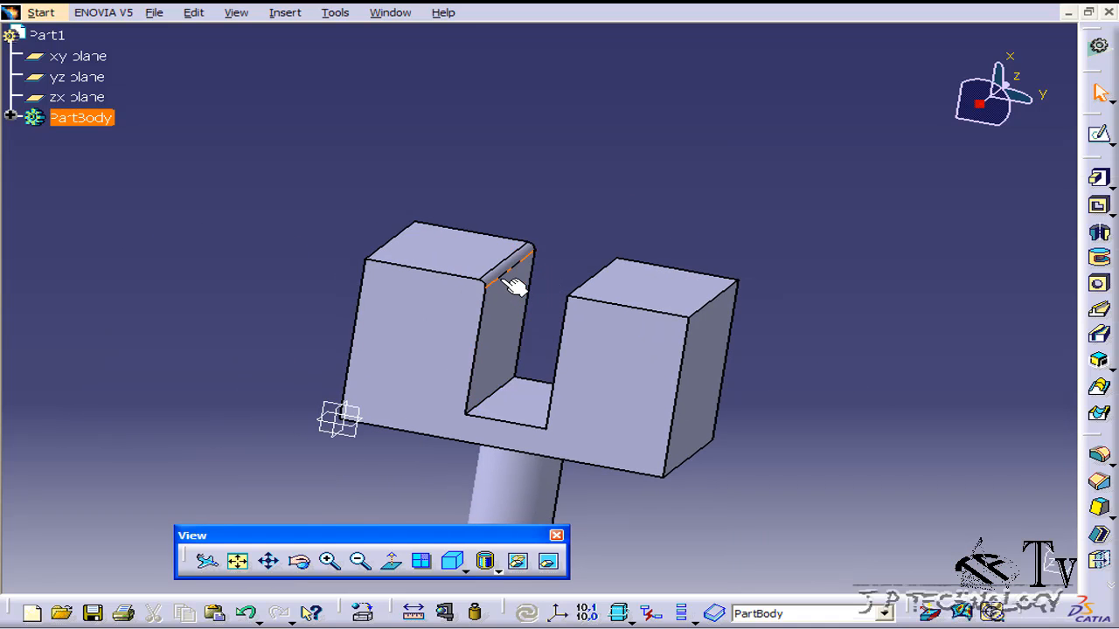
left_click_drag(516, 289, 787, 319)
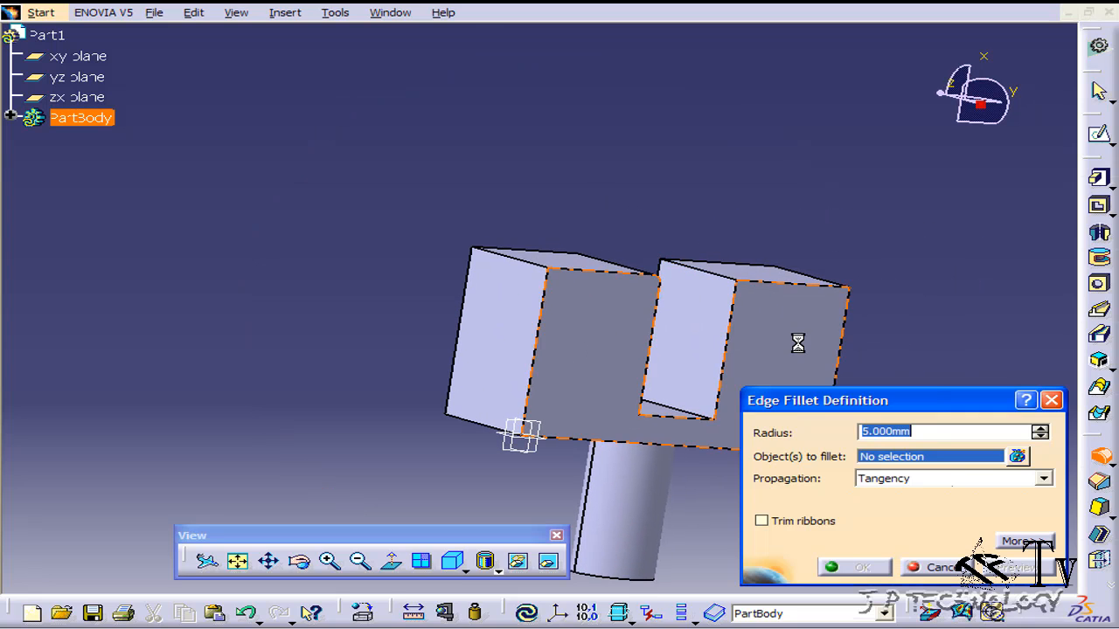
Step: Fillet the inner top edges of both prongs at 5 mm and orbit to inspect them
left_click(699, 271)
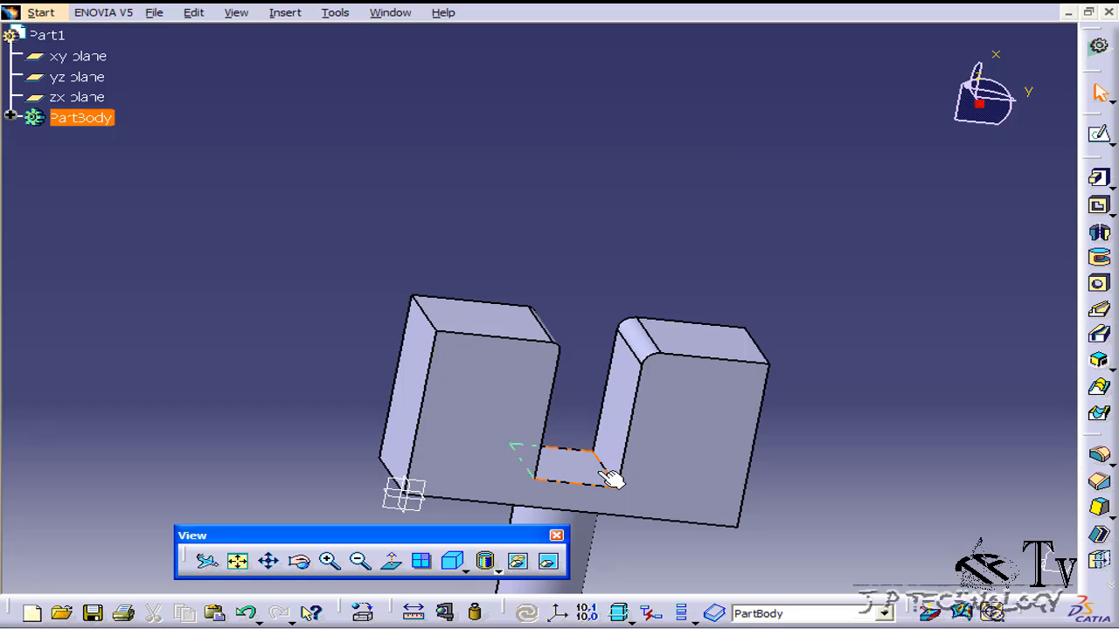
left_click_drag(612, 481, 454, 454)
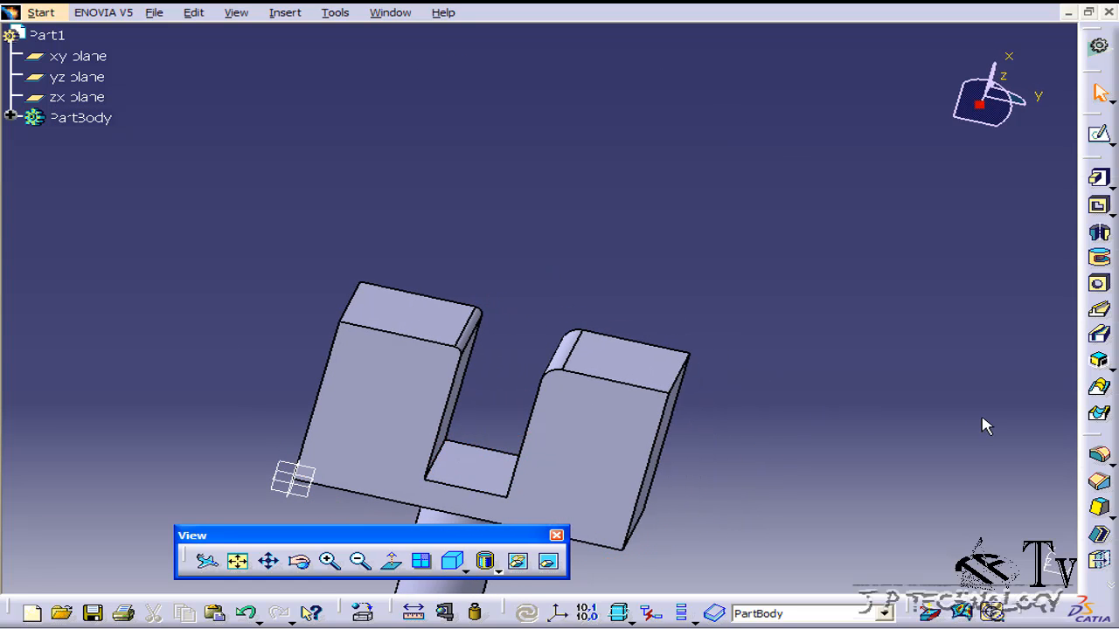
mouse_move(1083, 459)
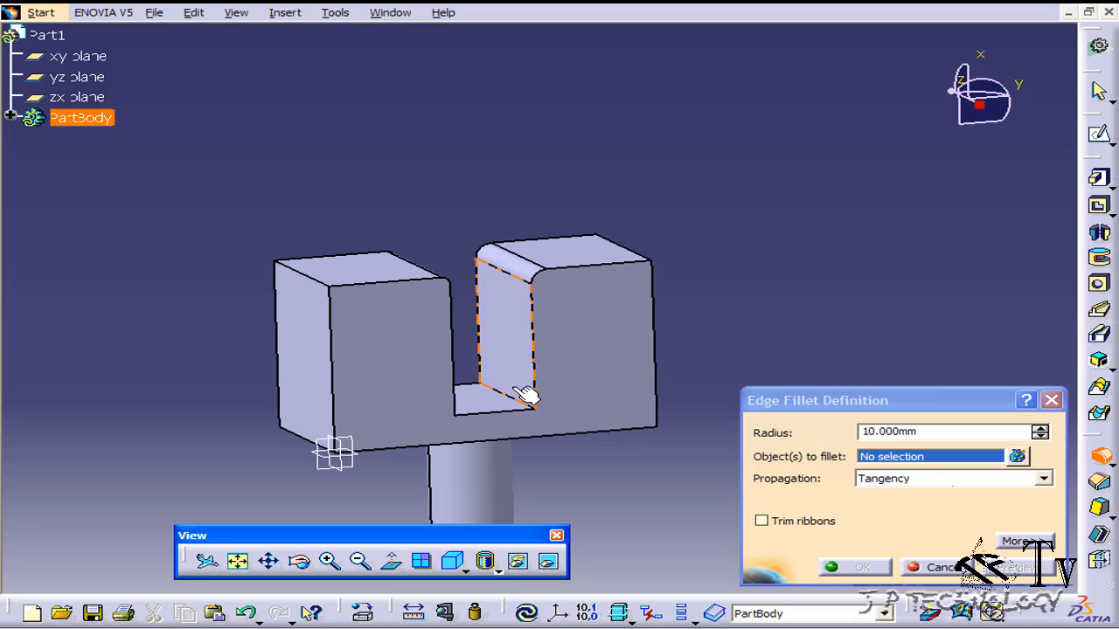
Step: Round the U slot's inner edges at 10 mm and orbit to check the result
left_click(501, 386)
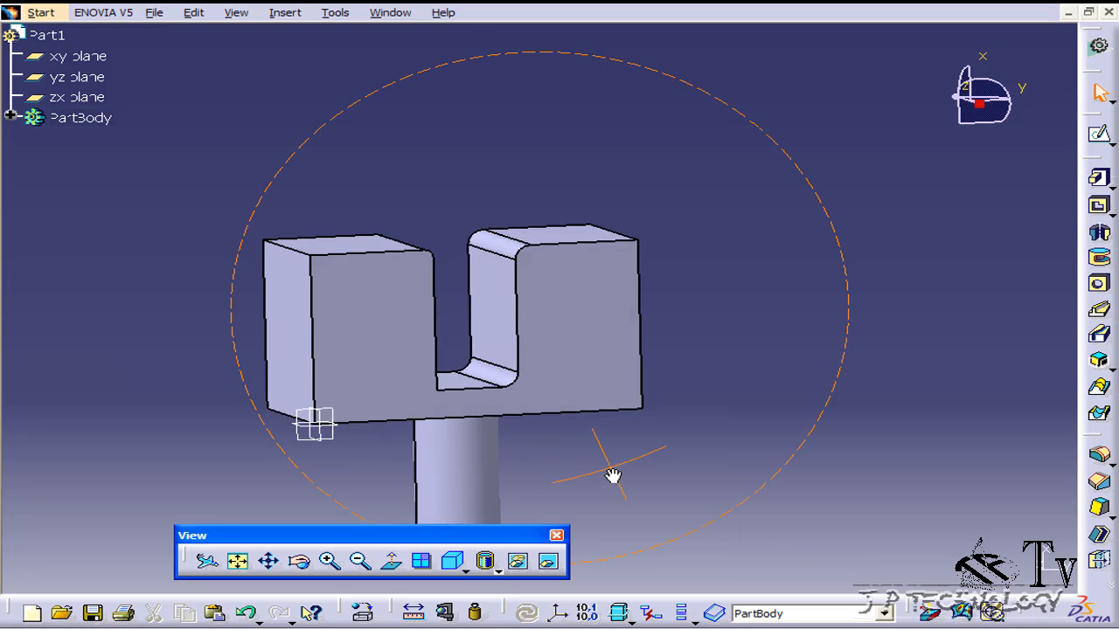
left_click_drag(612, 476, 551, 464)
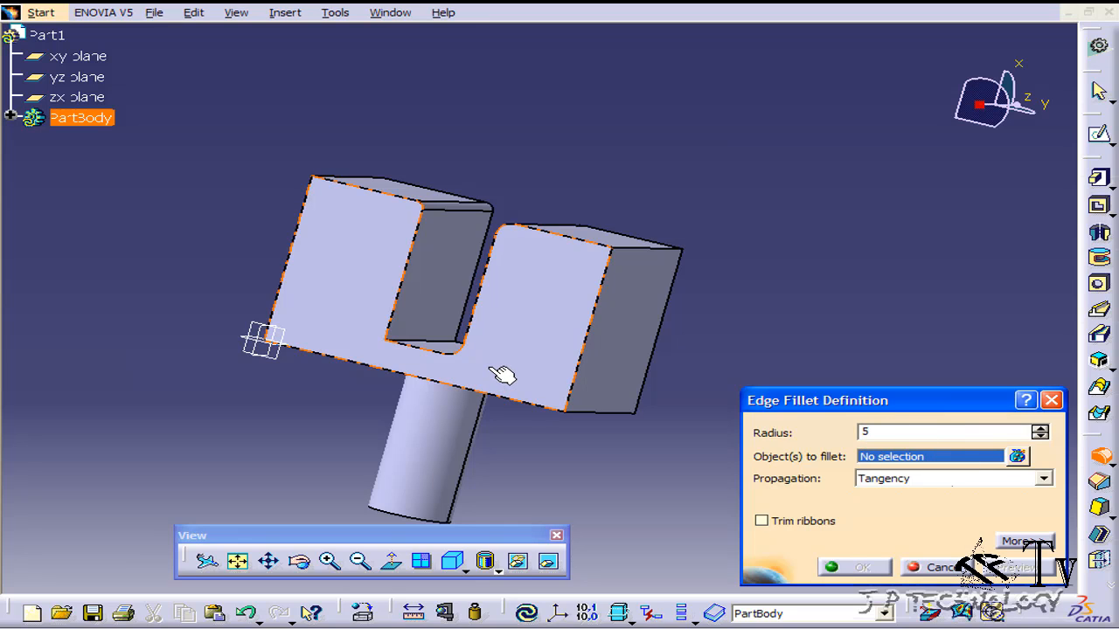
Step: Apply a 5 mm fillet to the front face outline edges and orbit to verify
left_click(419, 341)
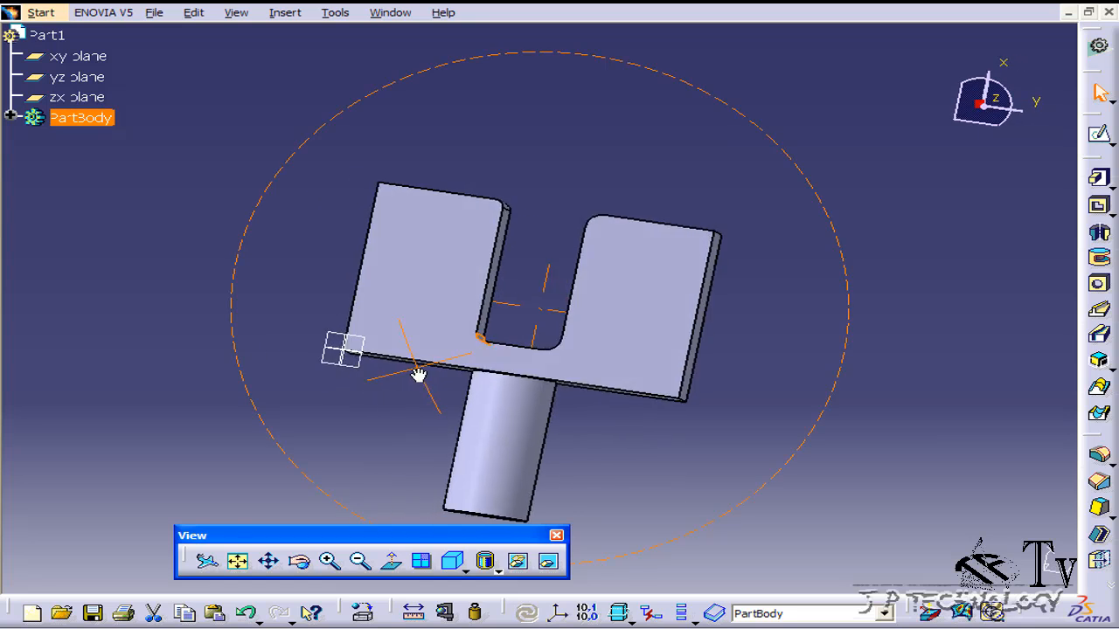
left_click_drag(420, 375, 669, 468)
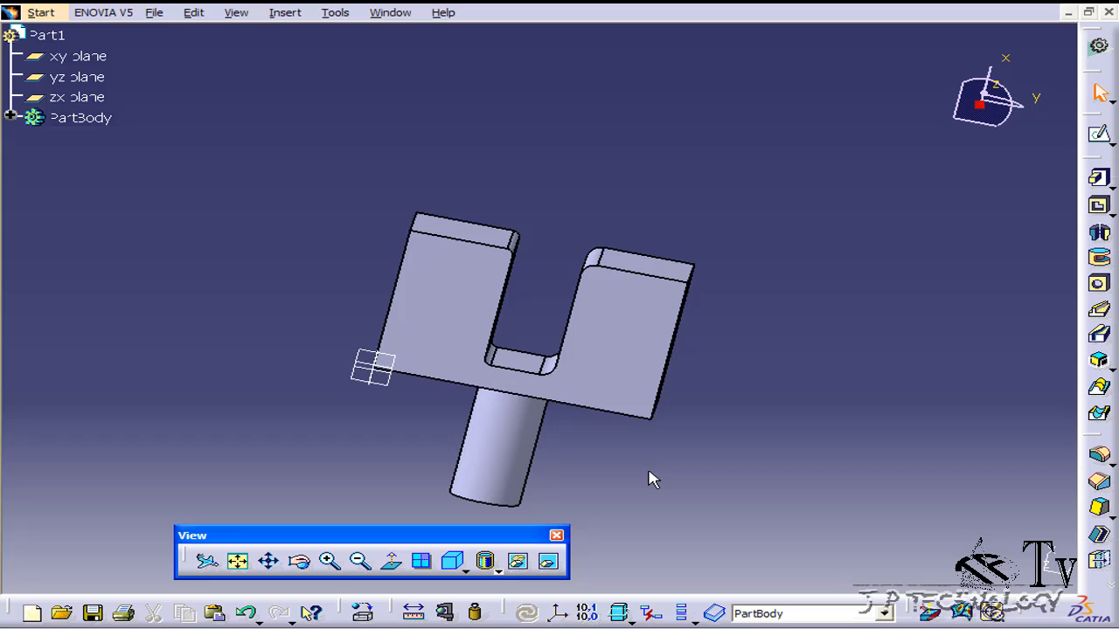
mouse_move(747, 334)
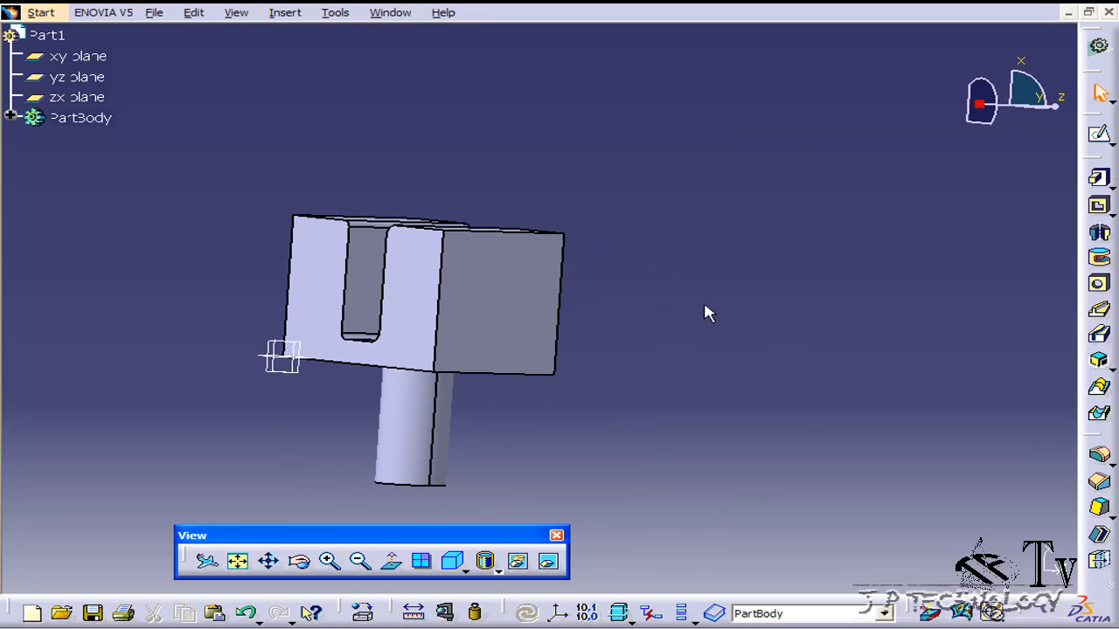
mouse_move(1100, 446)
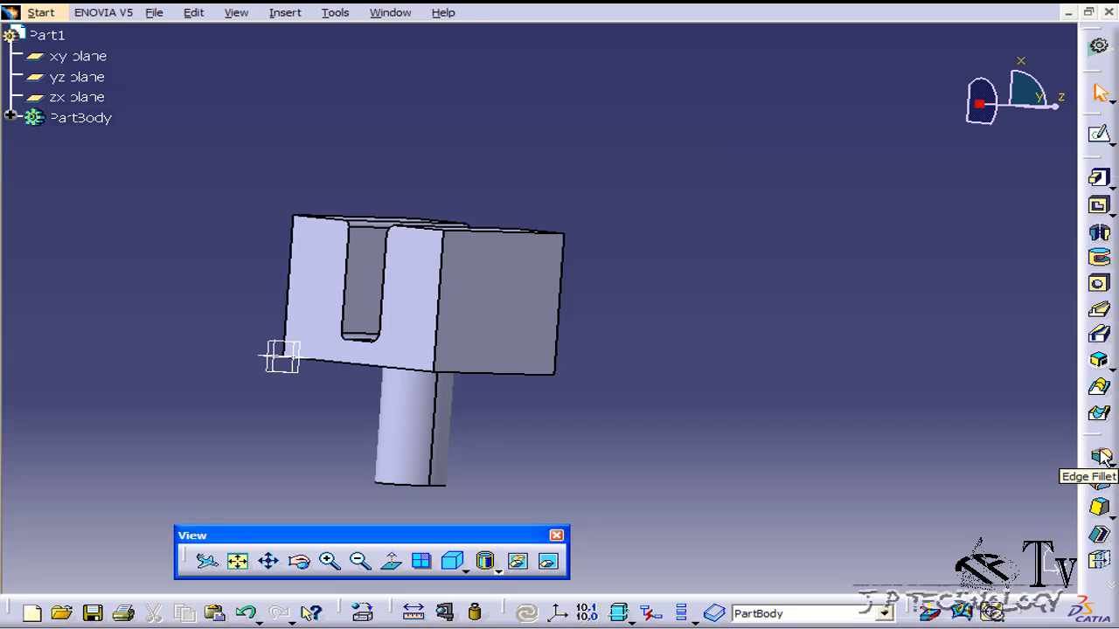
Step: Fillet the square end face's outline edges with a 10 mm radius
left_click(1100, 454)
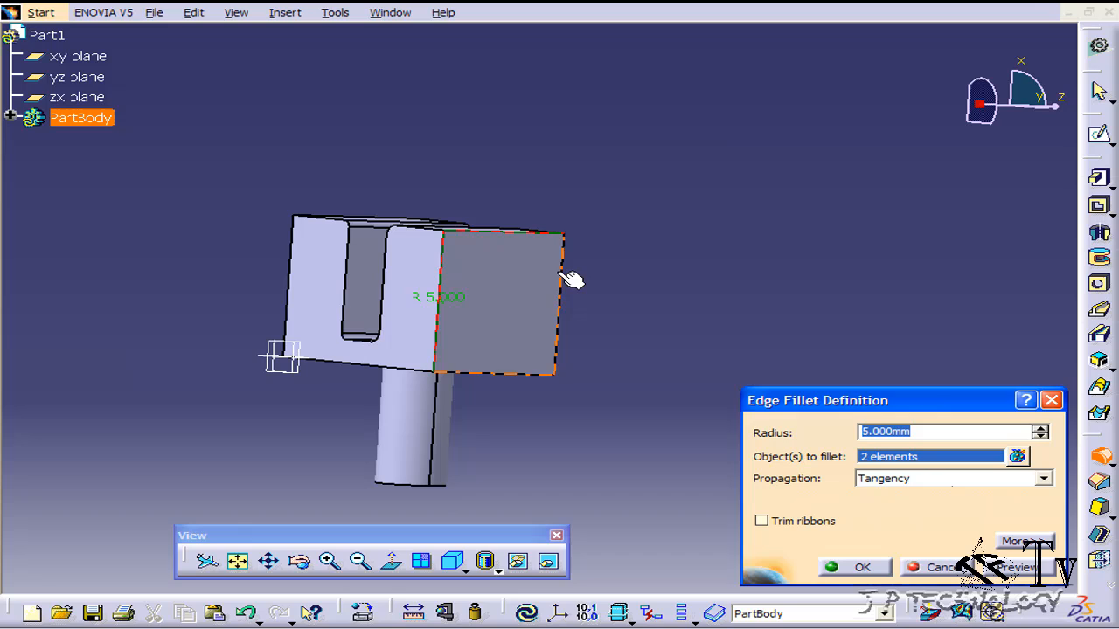
left_click(531, 385)
type("10")
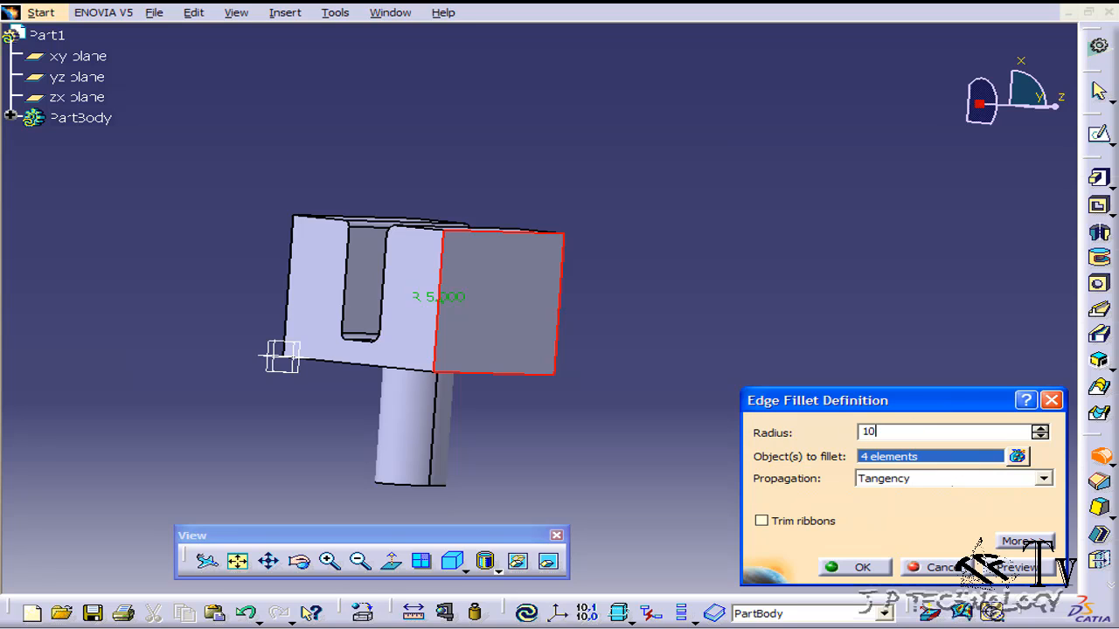
left_click(861, 567)
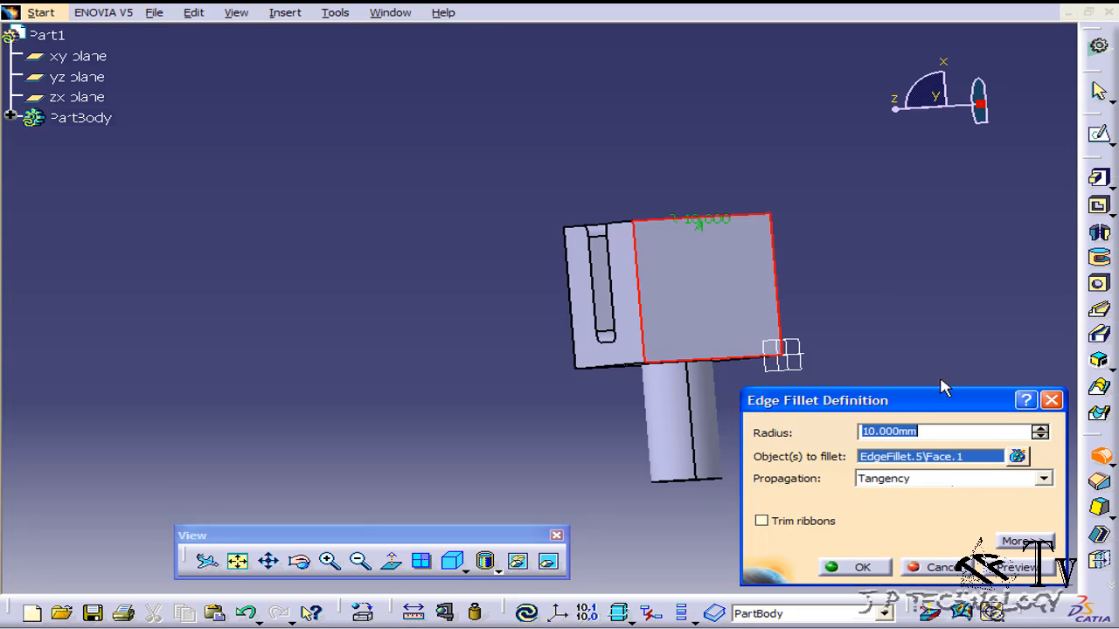
mouse_move(861, 568)
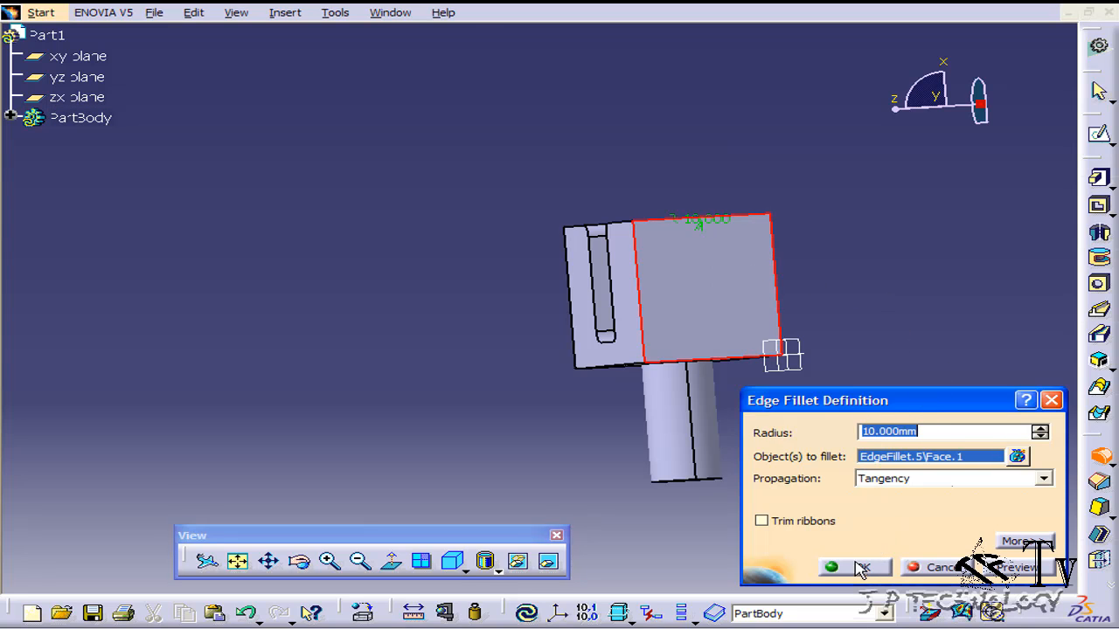
left_click(860, 566)
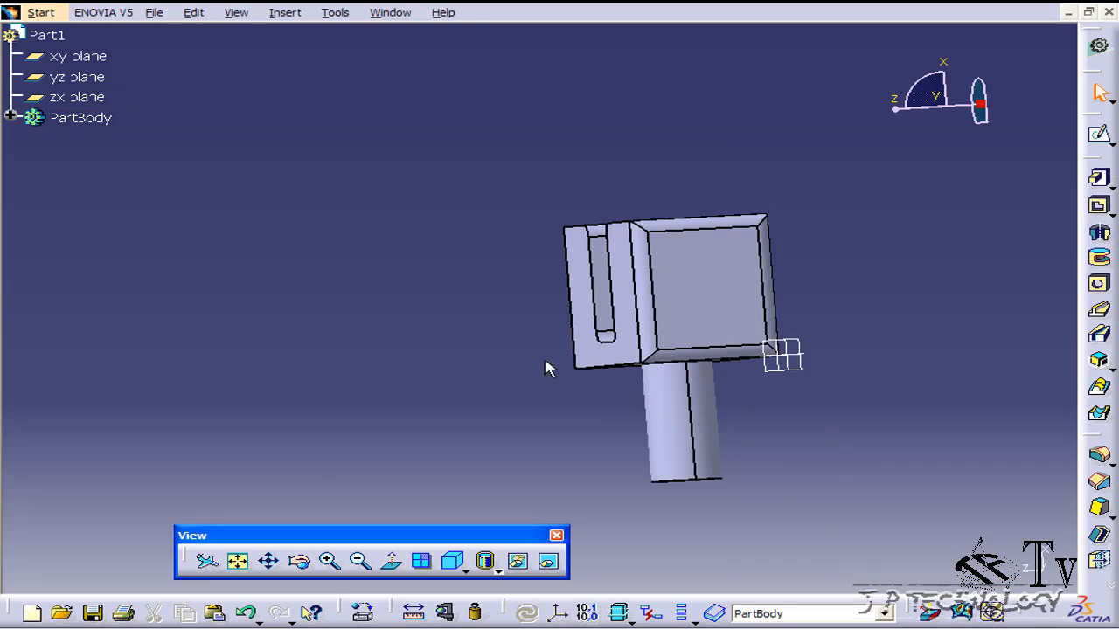
Step: Orbit to the U-shaped side and fillet that face's outline edges at 10 mm
left_click_drag(545, 367, 680, 354)
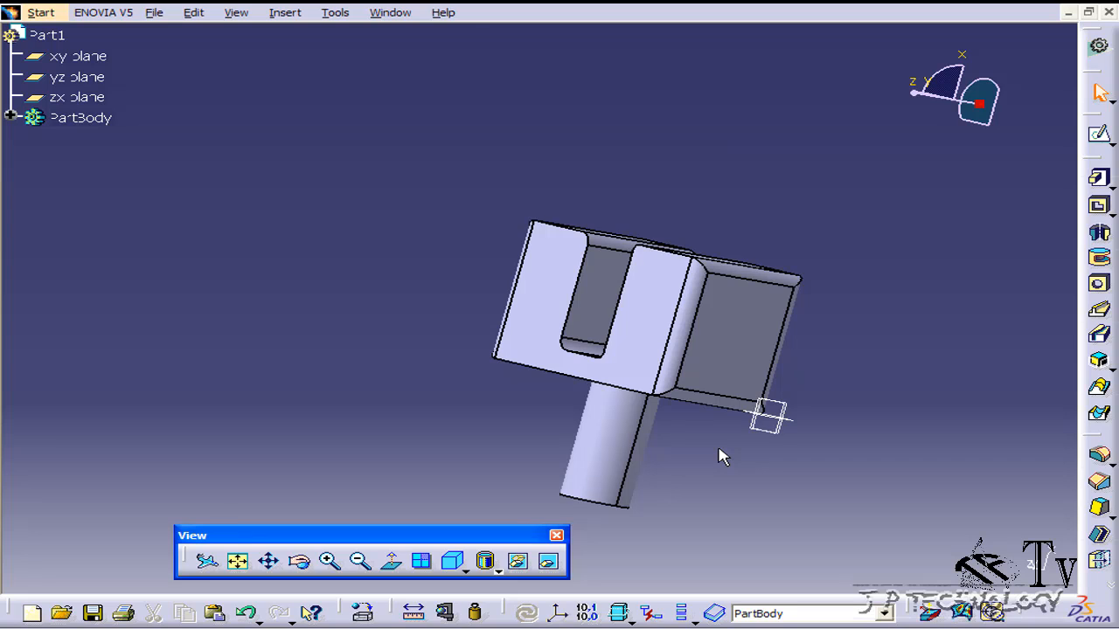
left_click(80, 117)
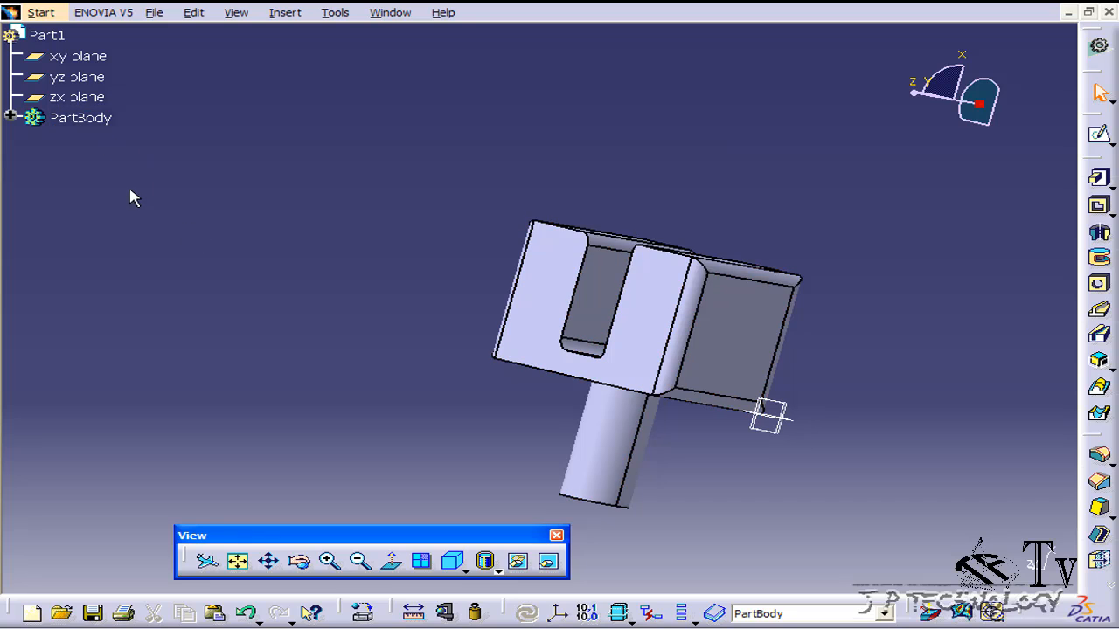
left_click(81, 117)
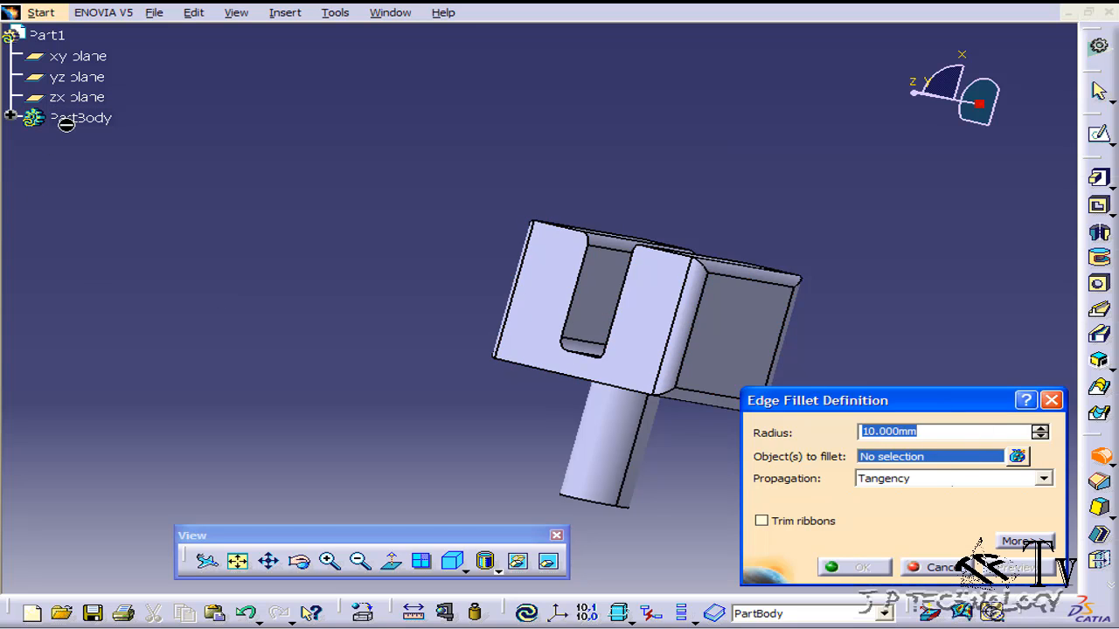
left_click(81, 117)
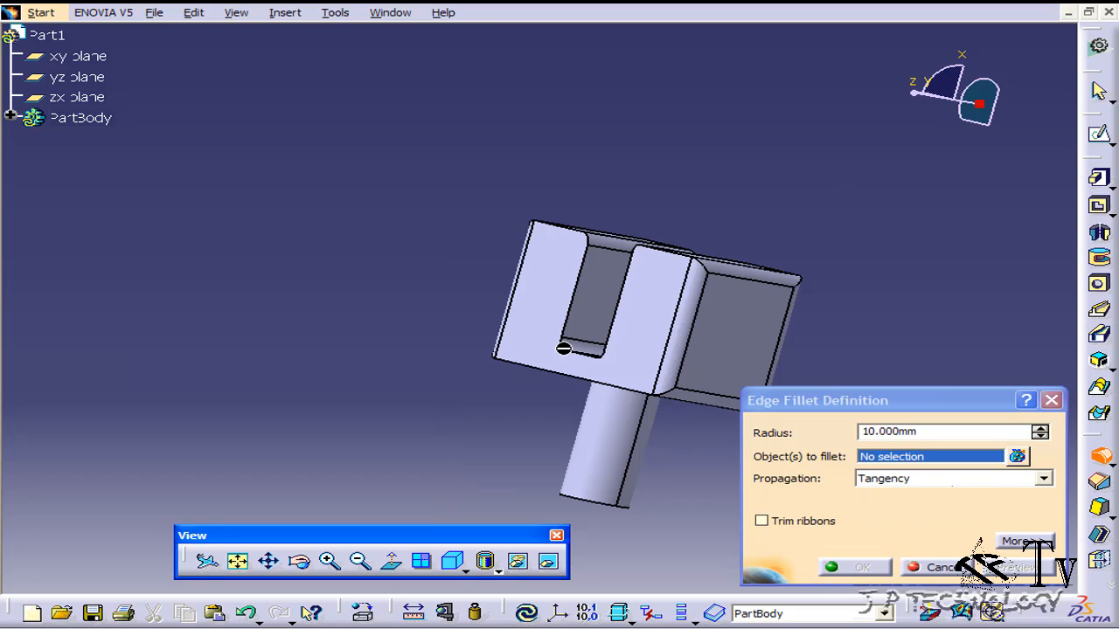
left_click(669, 254)
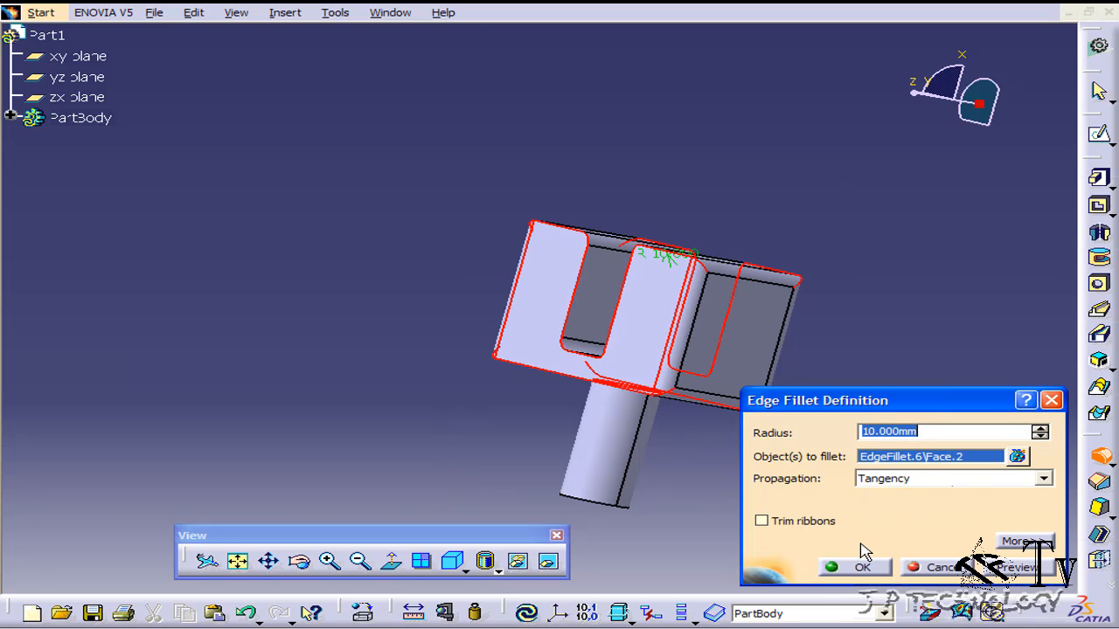
left_click(860, 566)
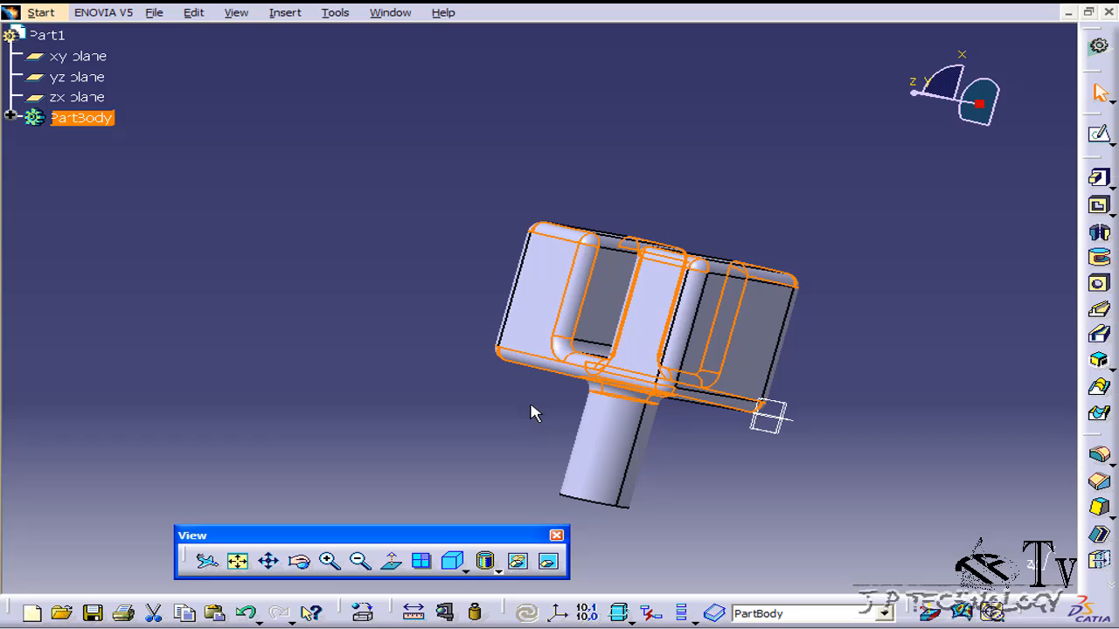
left_click_drag(533, 412, 778, 407)
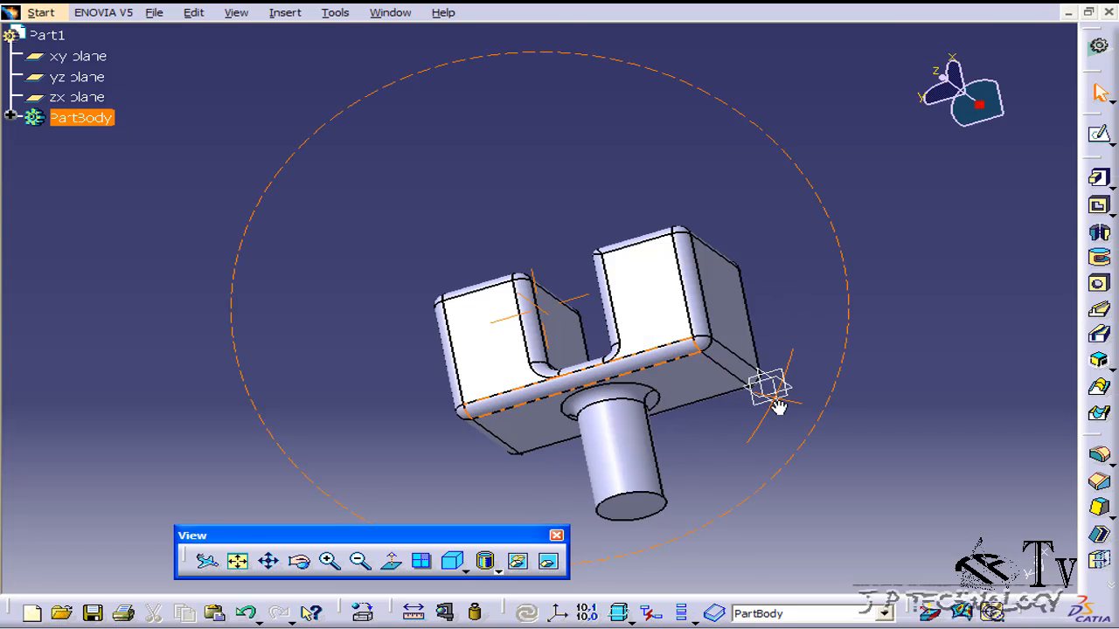
Step: Orbit to the boss base and apply a 20 mm fillet around its circular edge
left_click_drag(769, 389, 459, 433)
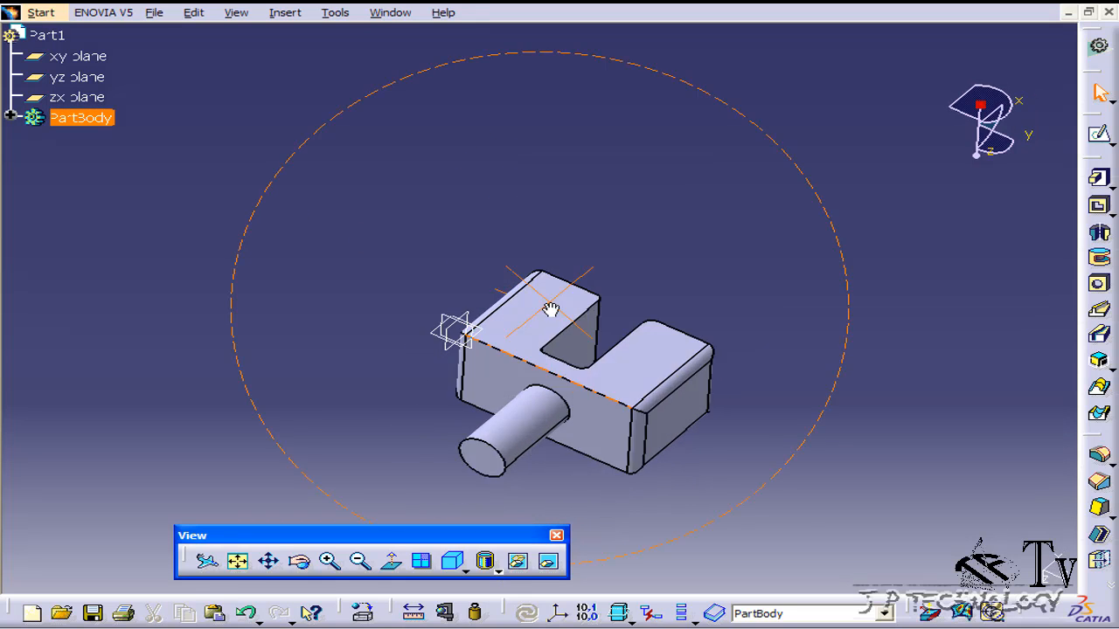
left_click_drag(550, 306, 538, 289)
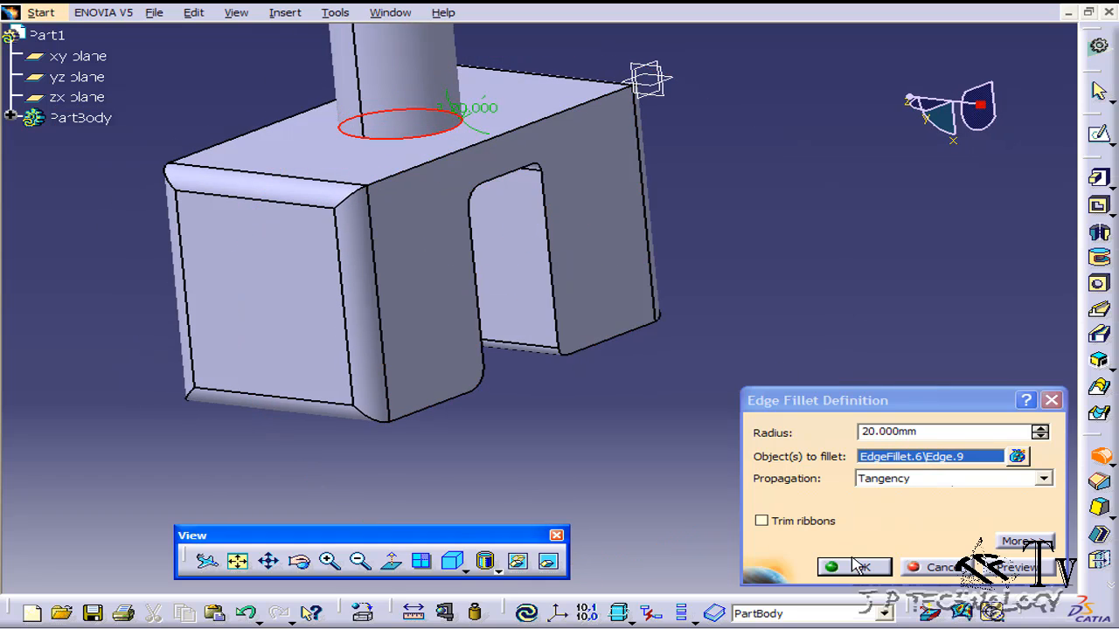
left_click(854, 567)
type("10")
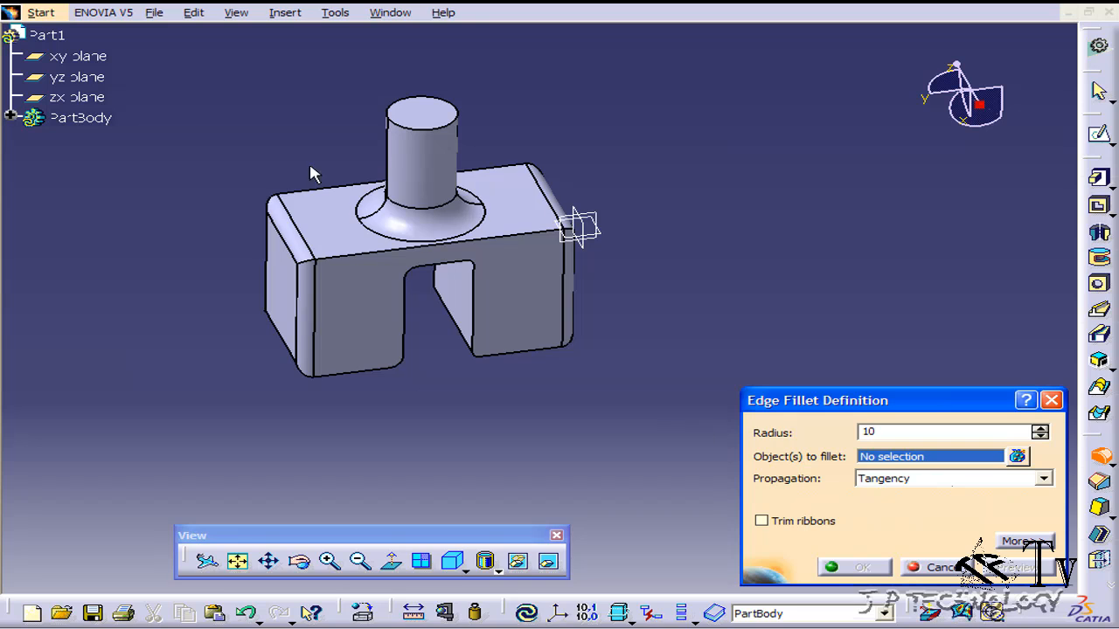
Step: Cancel the empty Edge Fillet Definition and orbit to view the part's underside
left_click(424, 112)
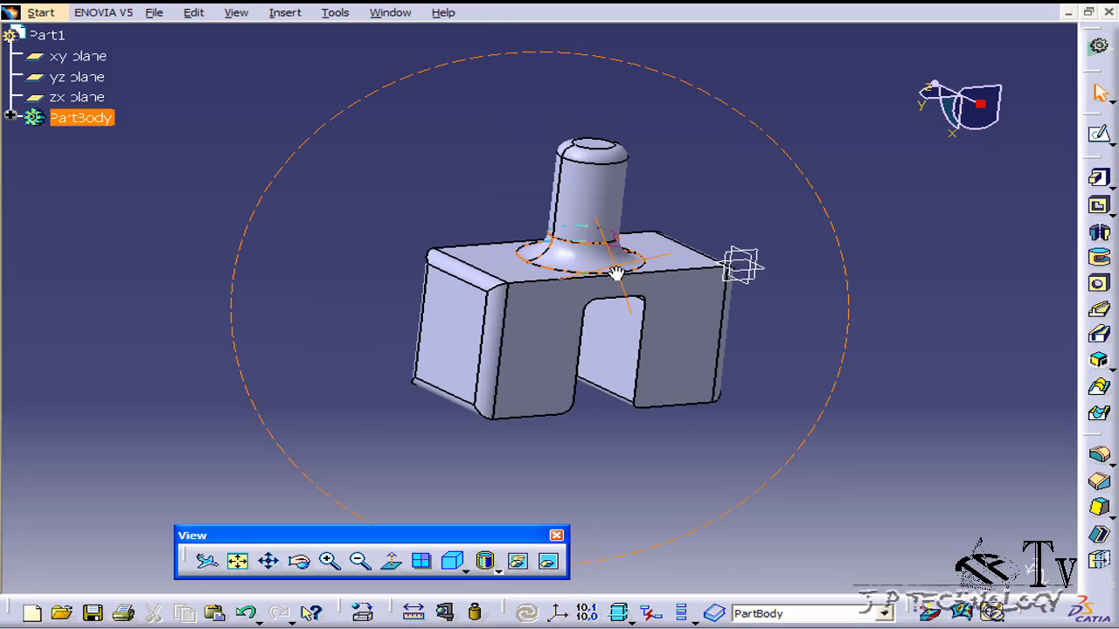
left_click_drag(616, 273, 651, 314)
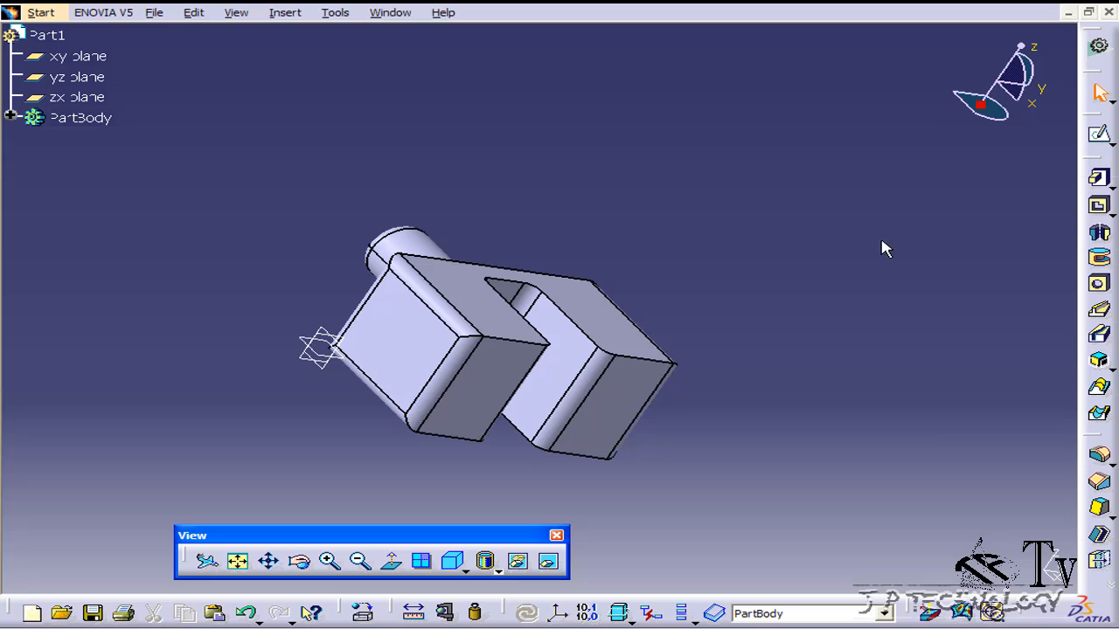
mouse_move(687, 281)
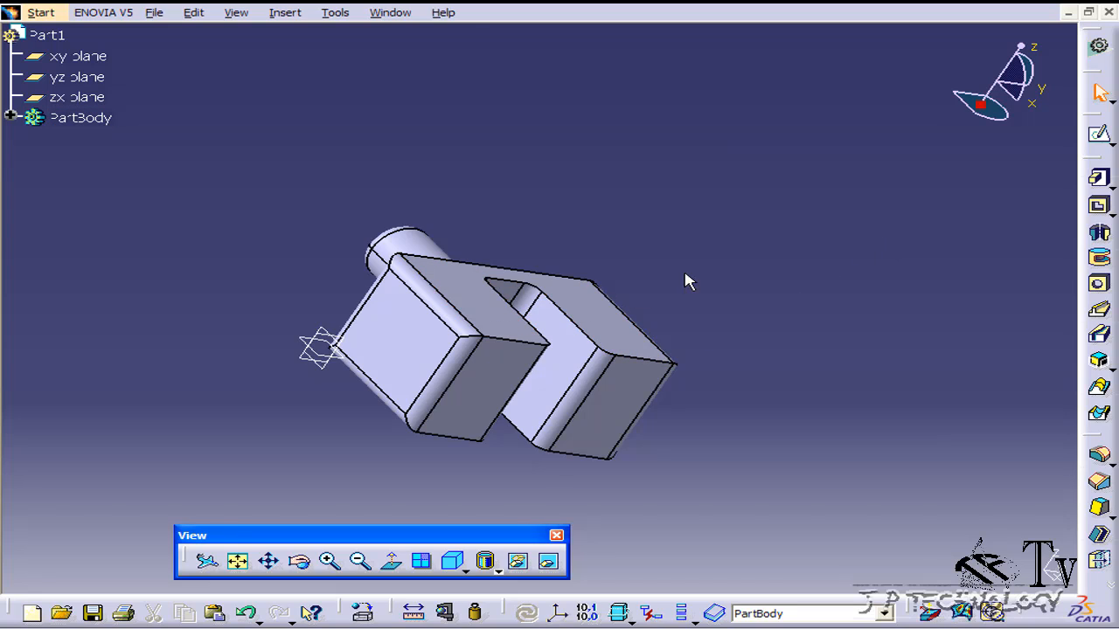
mouse_move(699, 280)
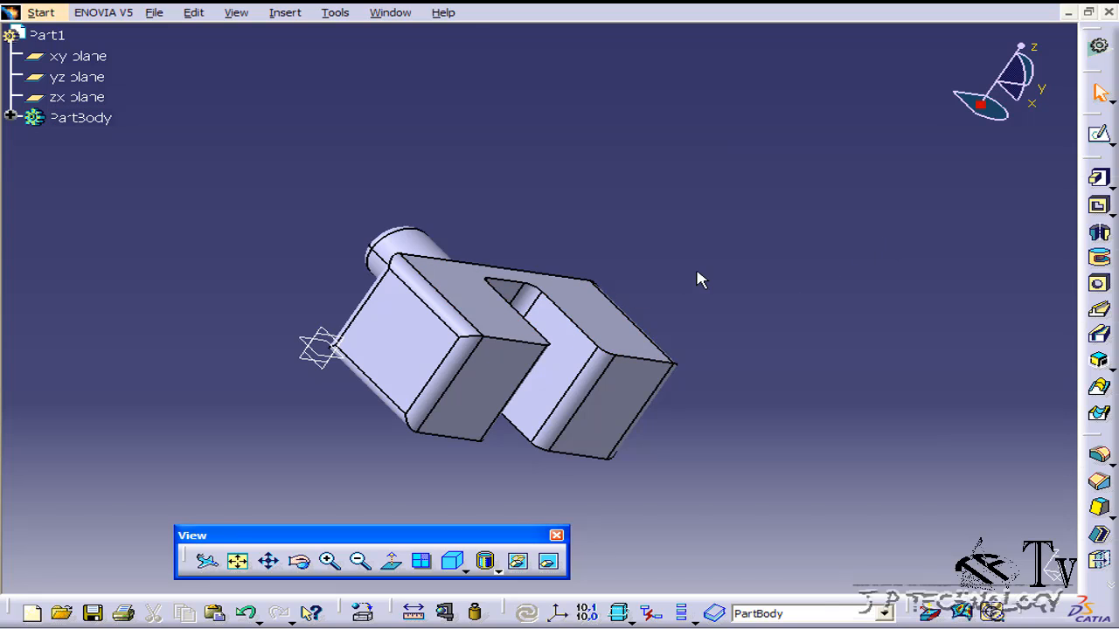